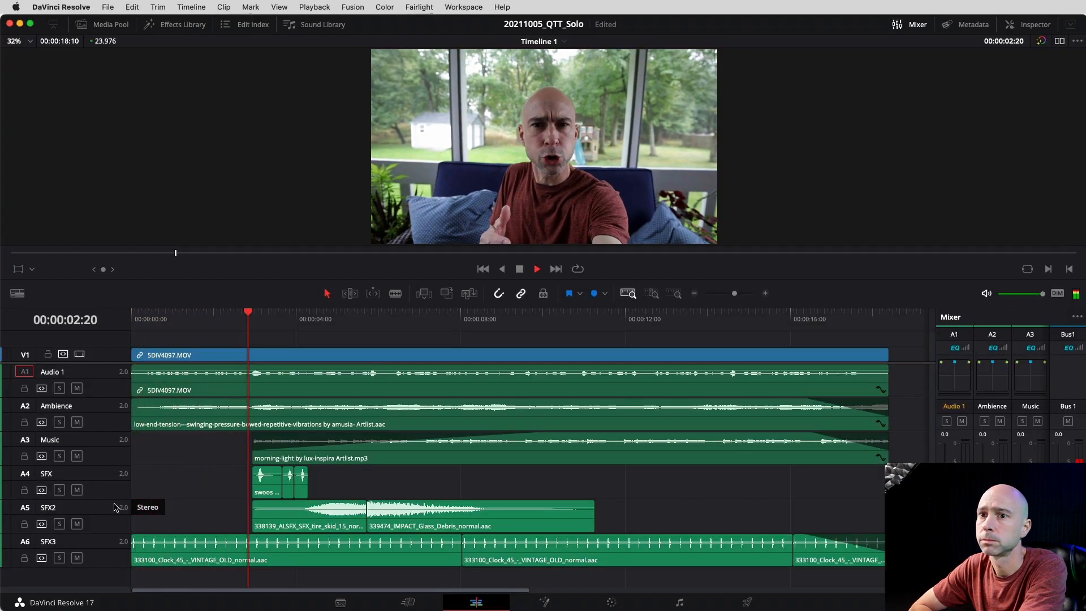
Step: Solo the Audio 1 dialogue track and the A3 Music track via their S buttons
{"action": "left_click", "coordinate": [536, 268]}
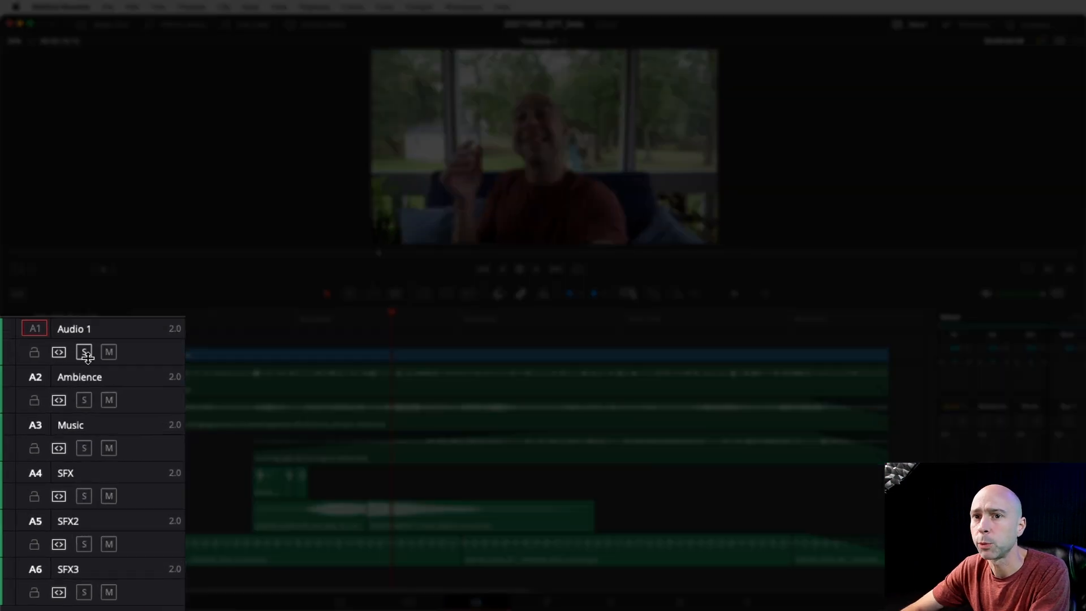
{"action": "left_click", "coordinate": [84, 352]}
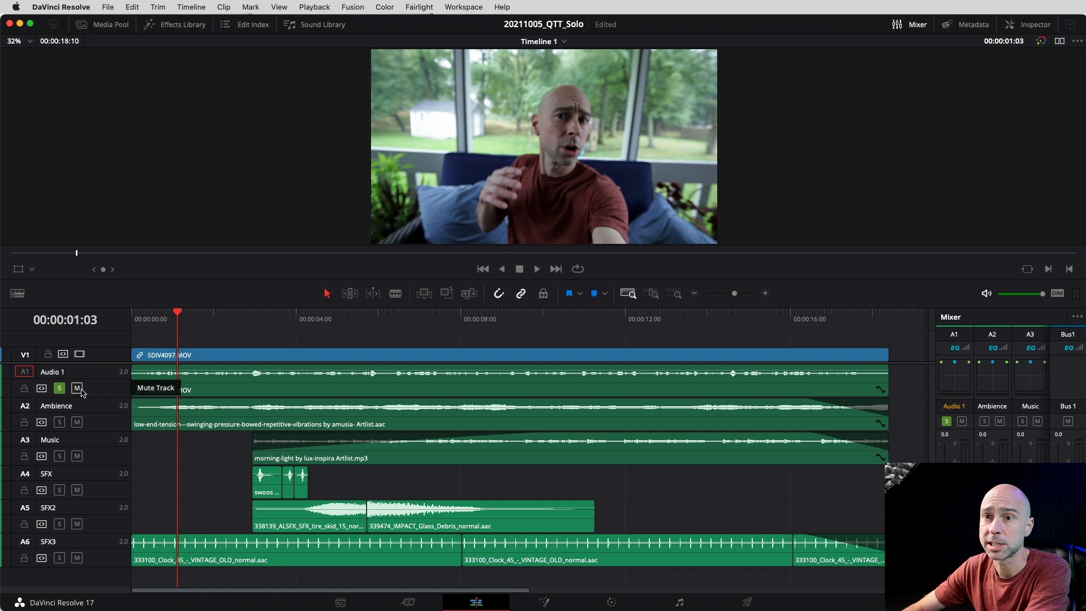
{"action": "left_click", "coordinate": [537, 268]}
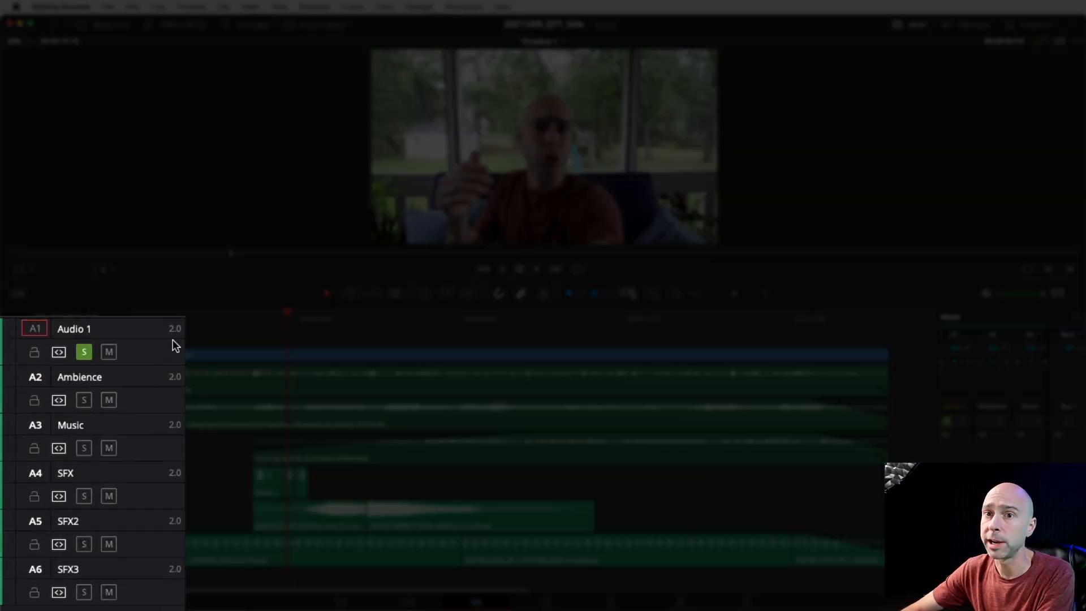
{"action": "left_click", "coordinate": [83, 448]}
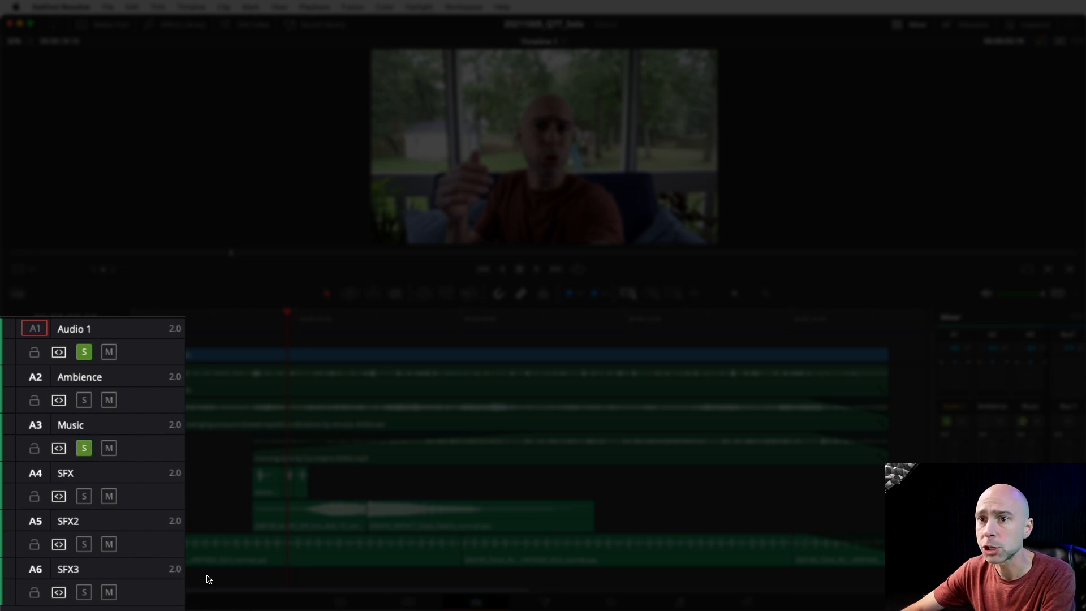